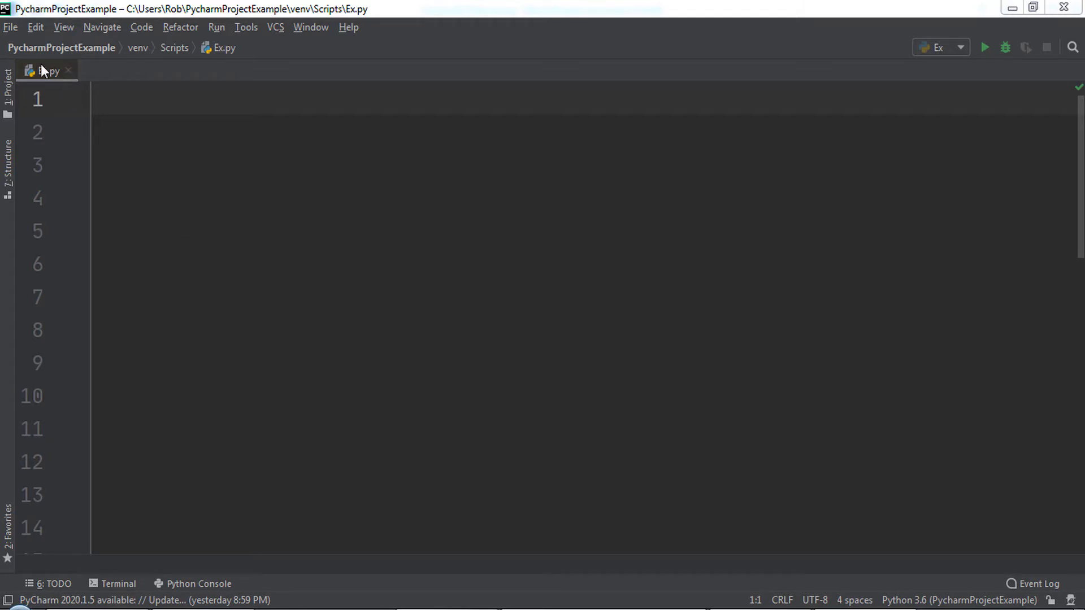
- Write 'import speech_recognition' and 'recognizer = speech_recognition.Recognizer()' at the top of Ex.py
right_click(47, 70)
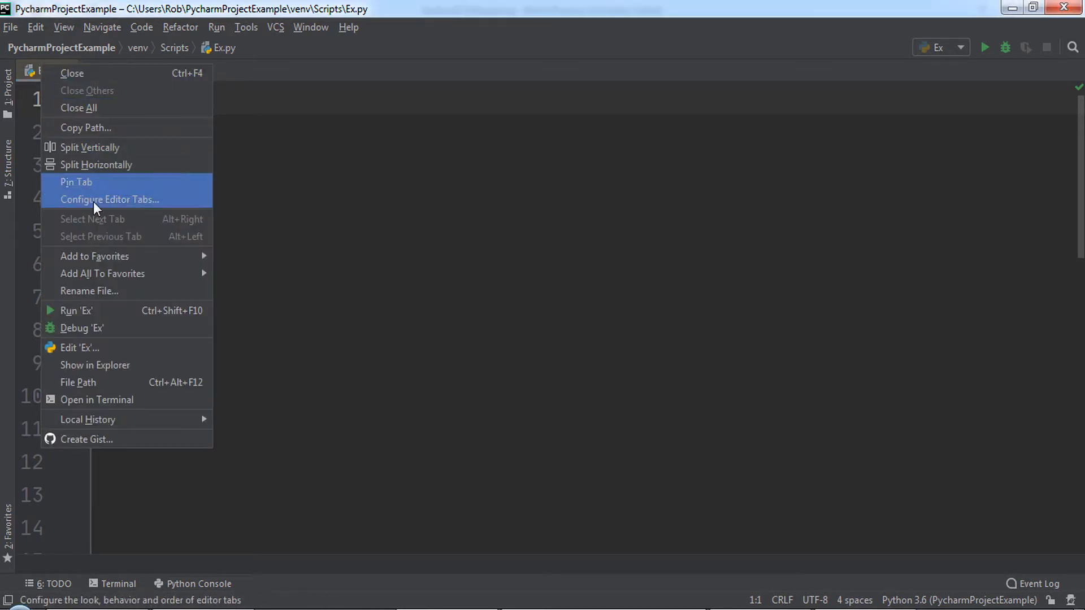
left_click(95, 365)
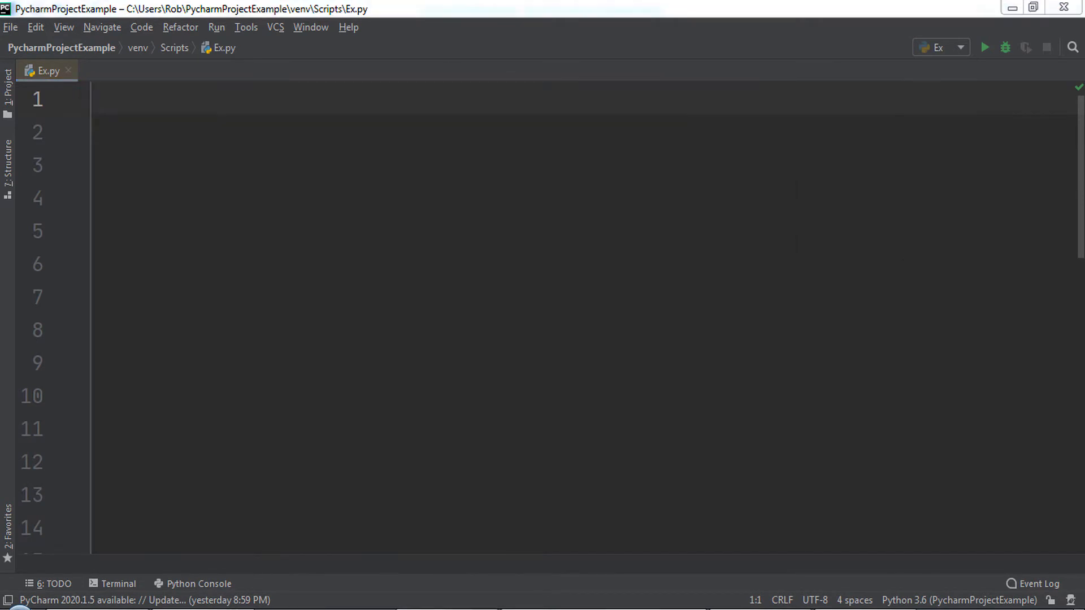
type("import speech_recognition")
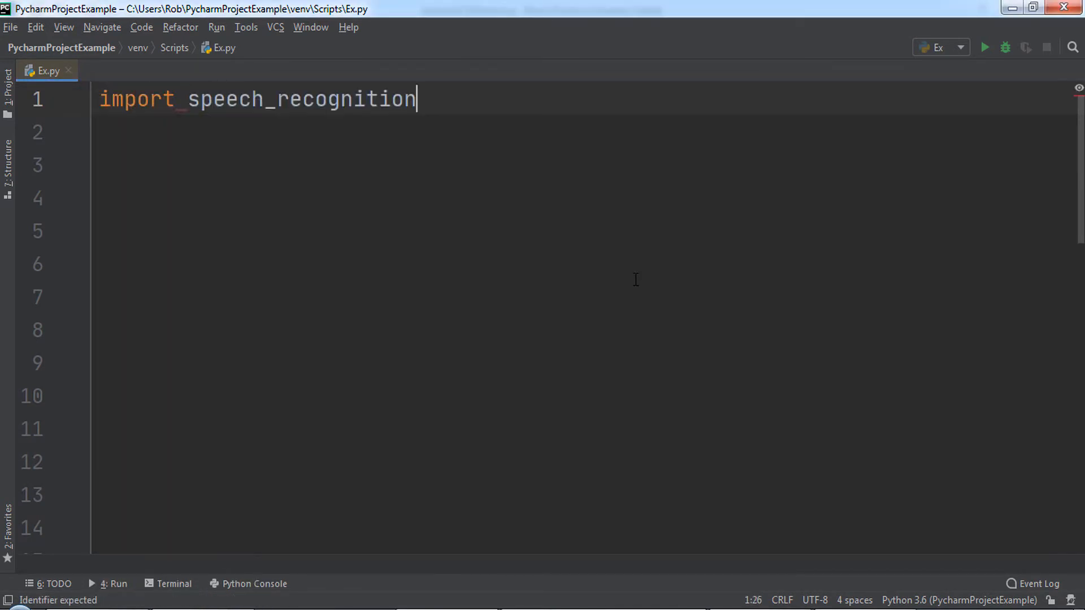
type("recognizer = speech_recognition")
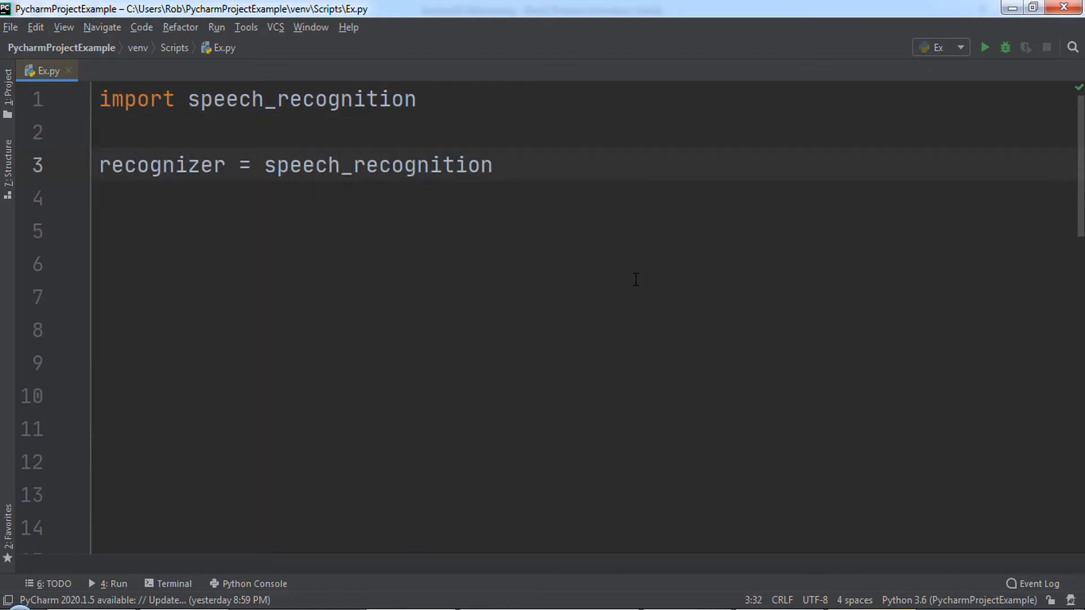
type(".Recognizer()")
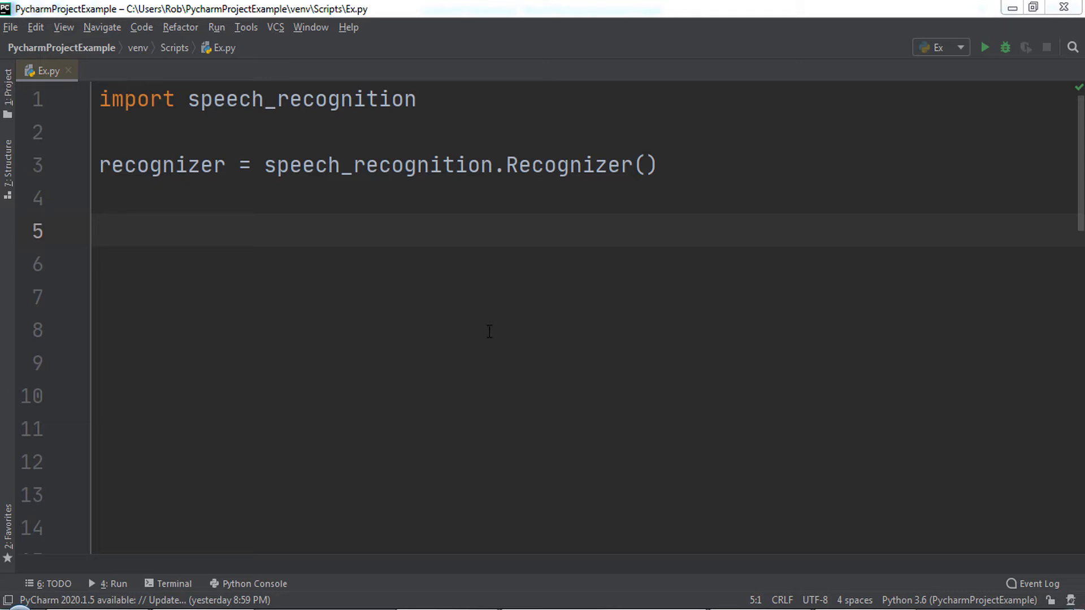
- Write sample_audio = speech_recognition.AudioFile("SampleAudioFile.wav") on line 5
type("sample_au")
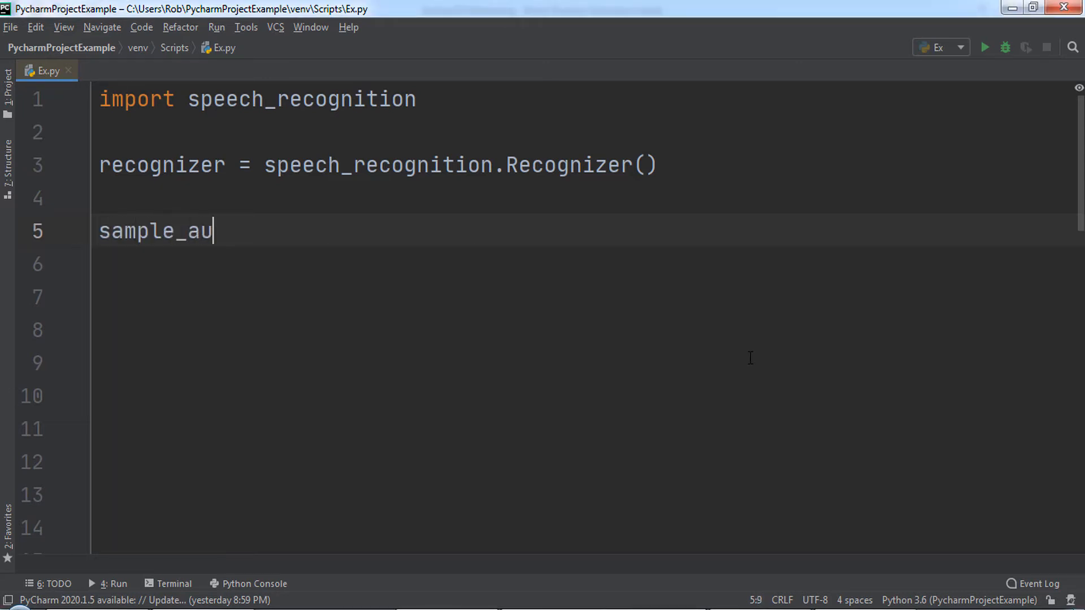
type("dio = speech_recognition.AudioFile(\"")
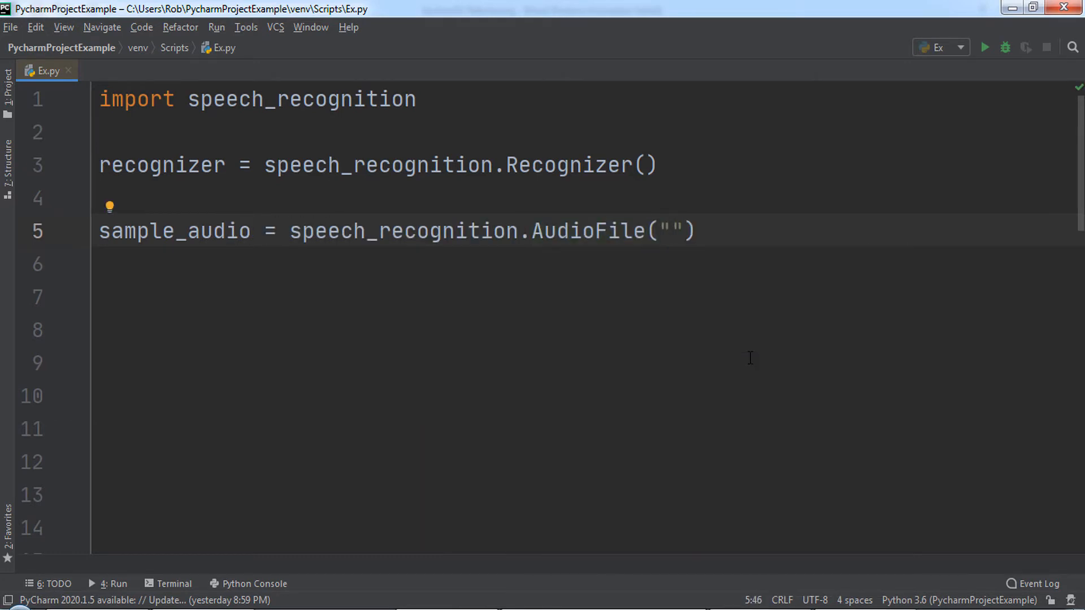
type("SampleAudioFile.wav")
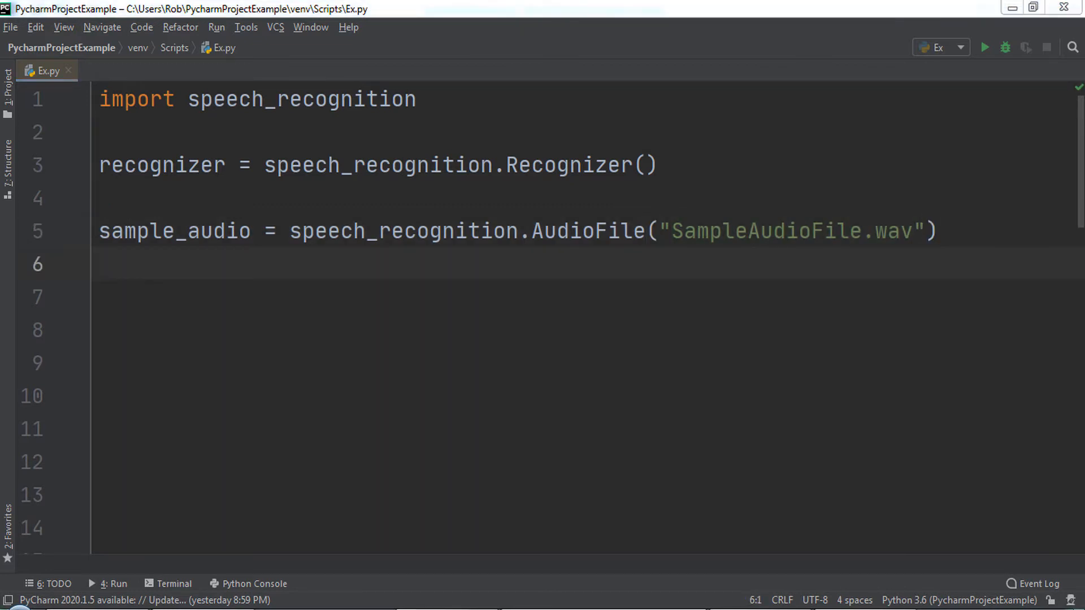
left_click(104, 265)
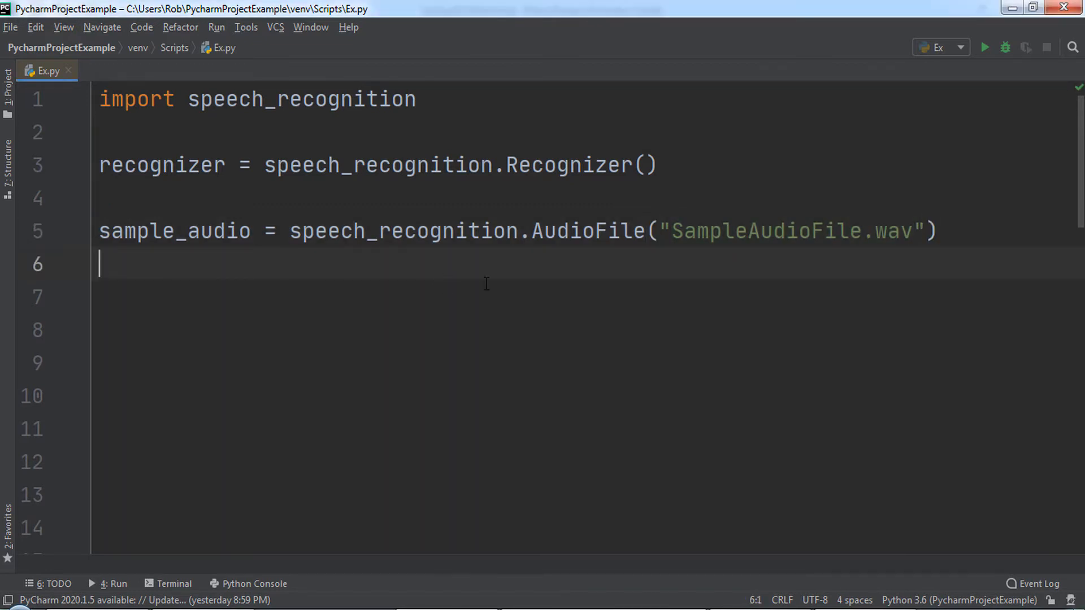
mouse_move(938, 410)
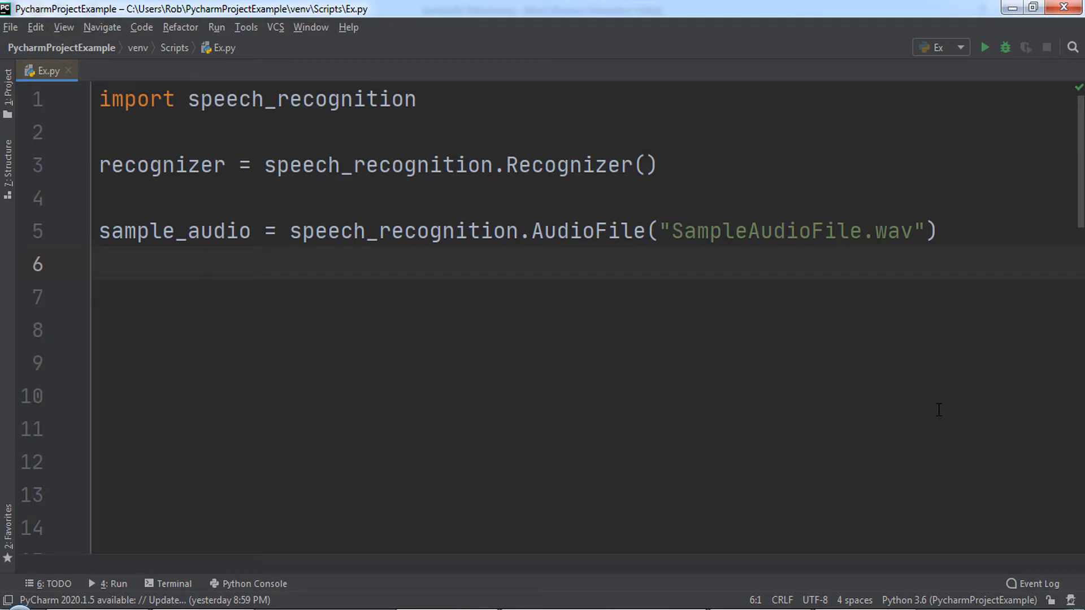
- Write 'with sample_audio as source:' containing 'audio = recognizer.record(sample_audio)'
type("with")
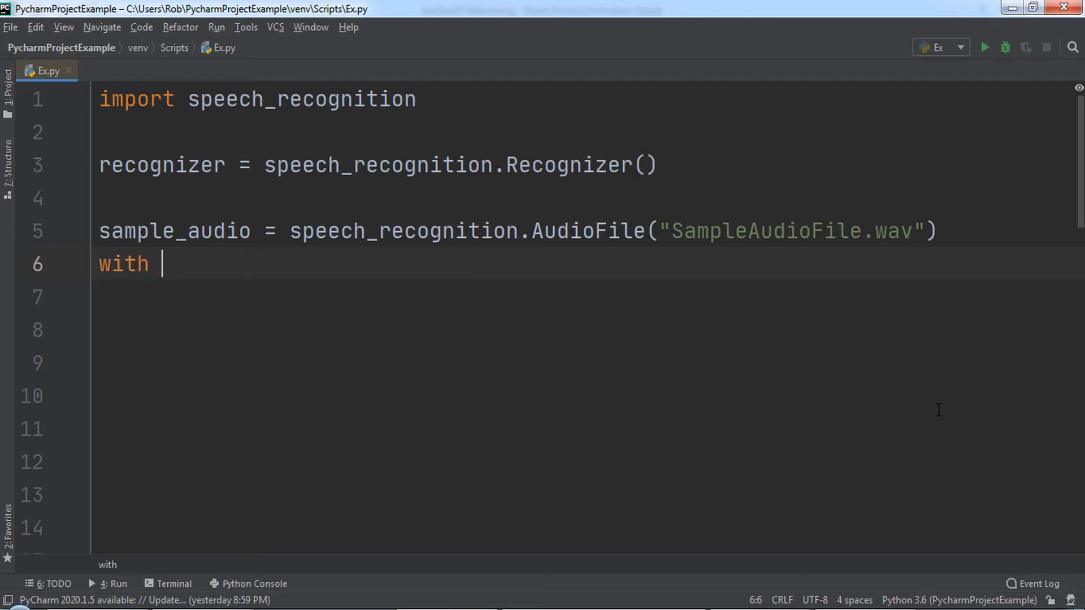
type("sample_audio as")
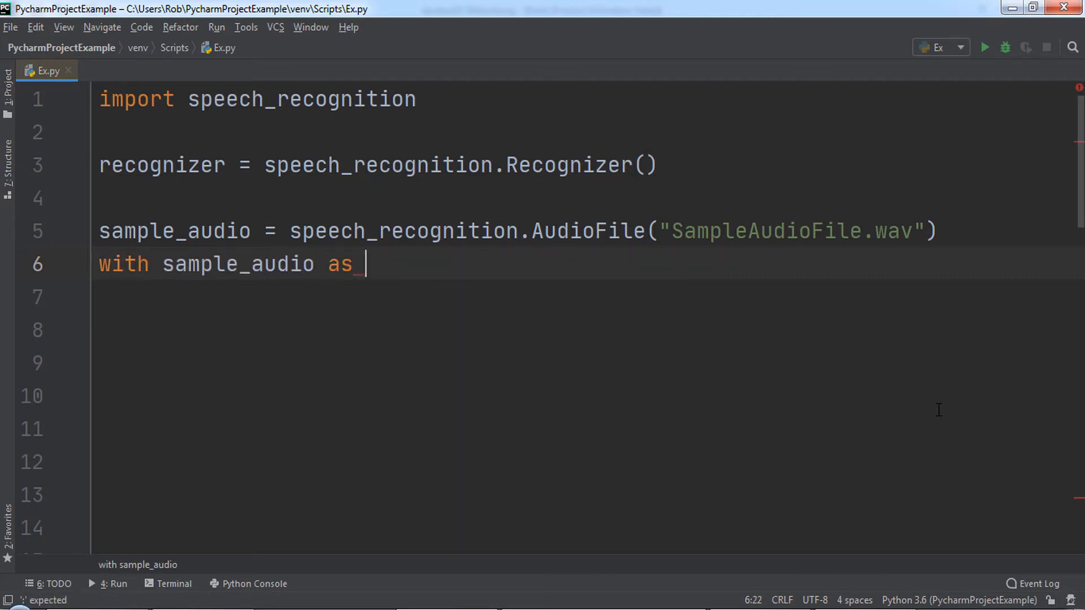
type("source:")
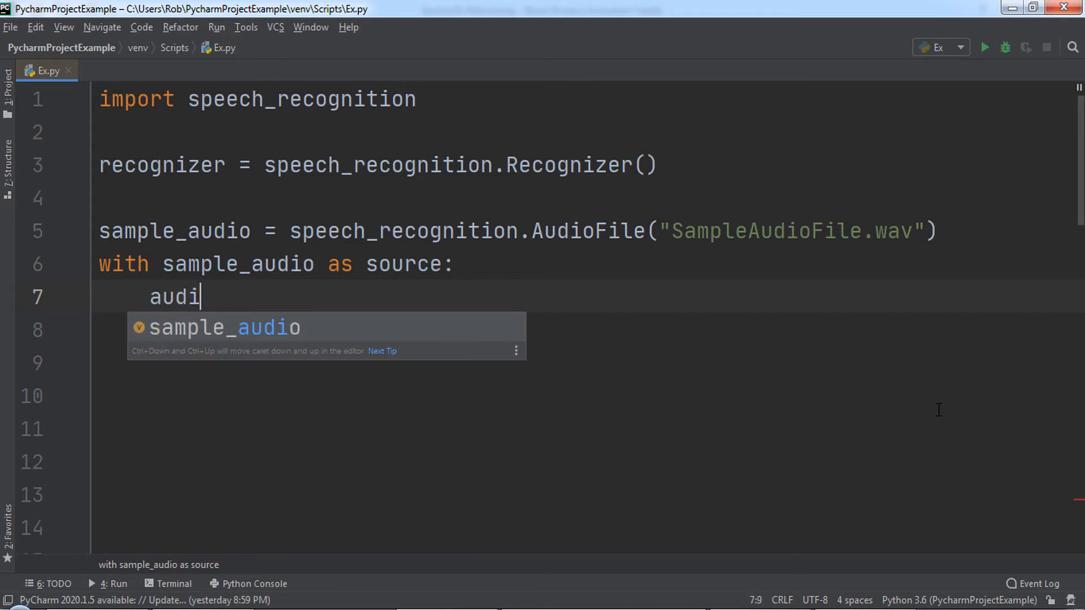
type("o = recognizer")
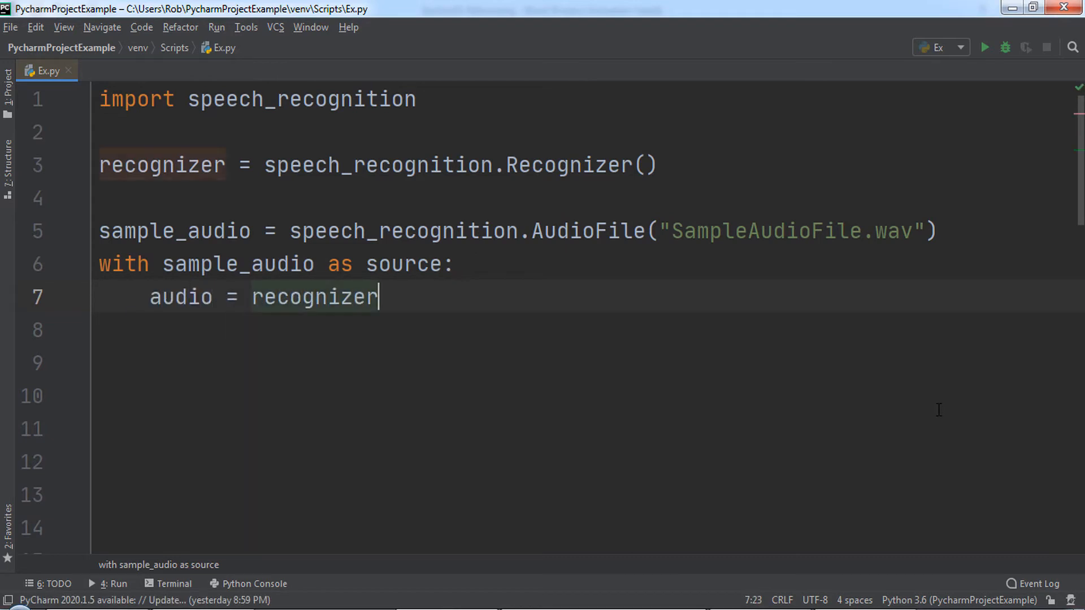
type(".record(sample_audio")
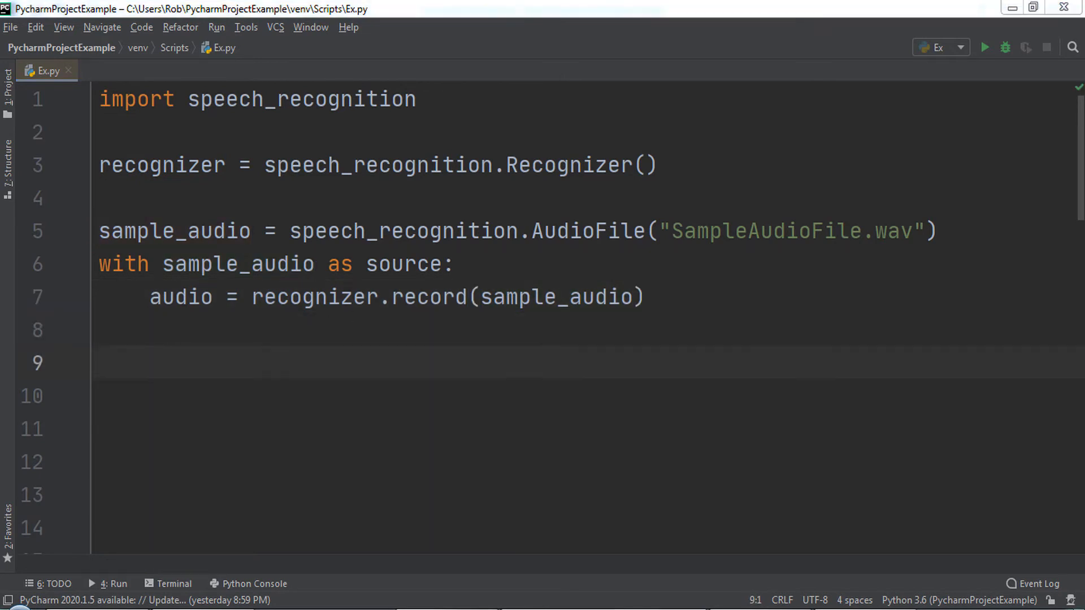
- Write print(type(audio)) on line 9 after the with block
type("print")
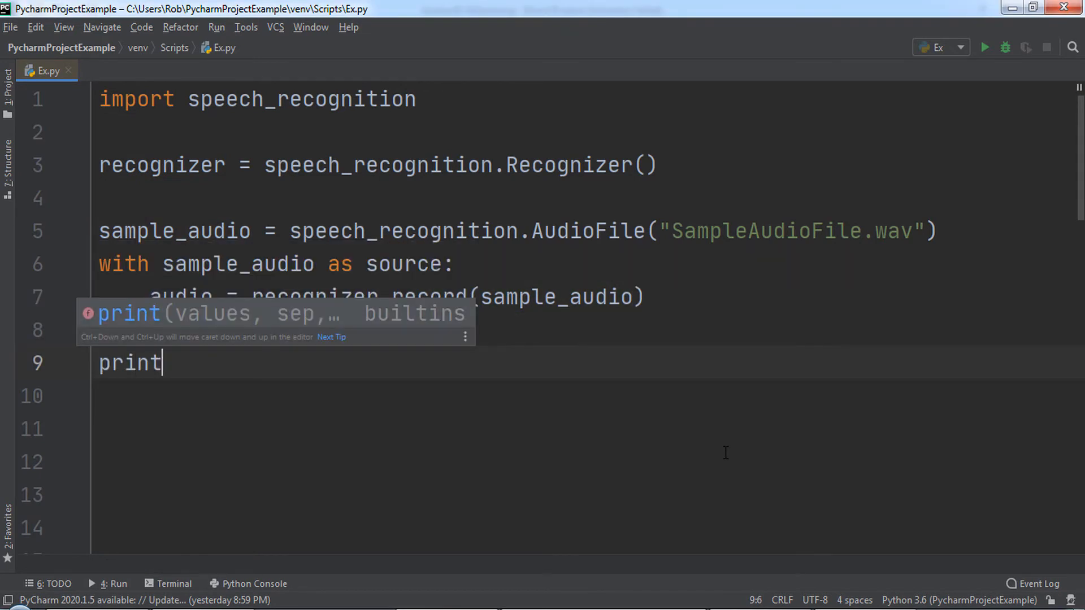
type("(type(au")
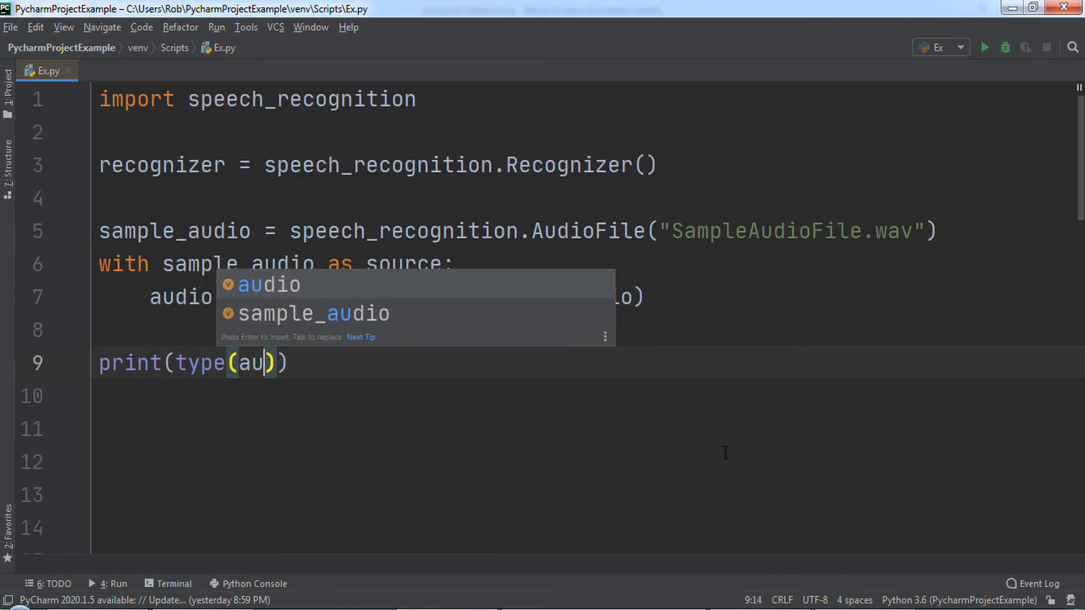
key("Enter")
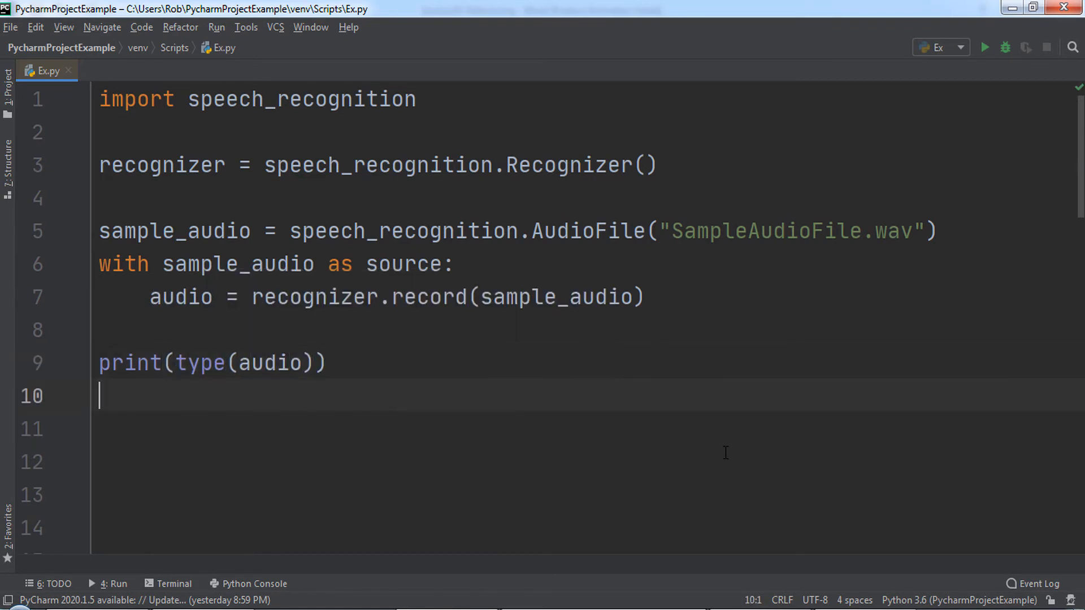
left_click(986, 47)
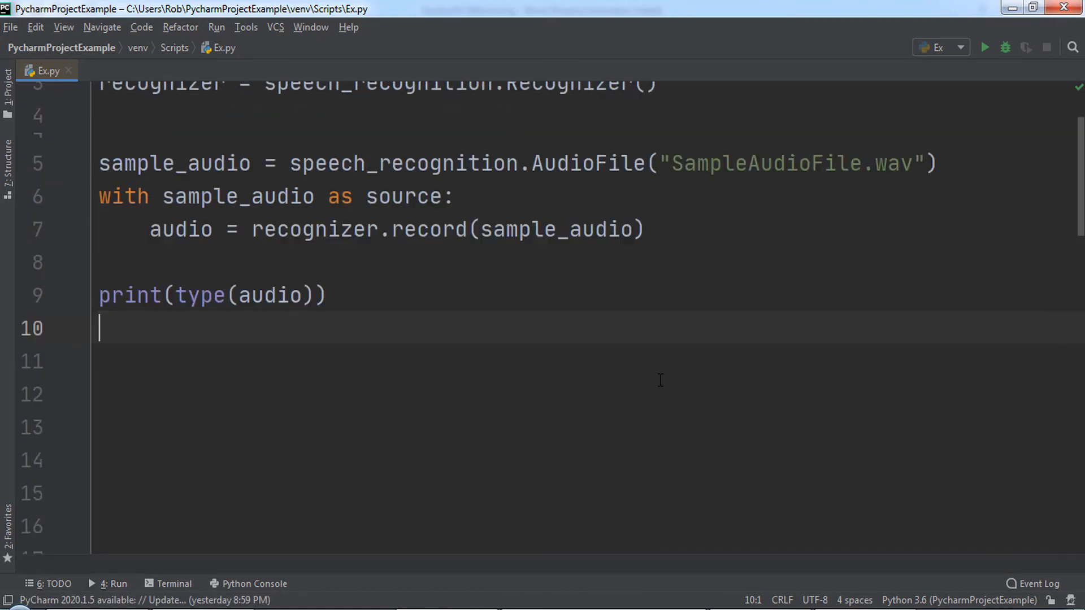
- Replace line 9 with print(recognizer.recognize_google(audio))
double_click(281, 363)
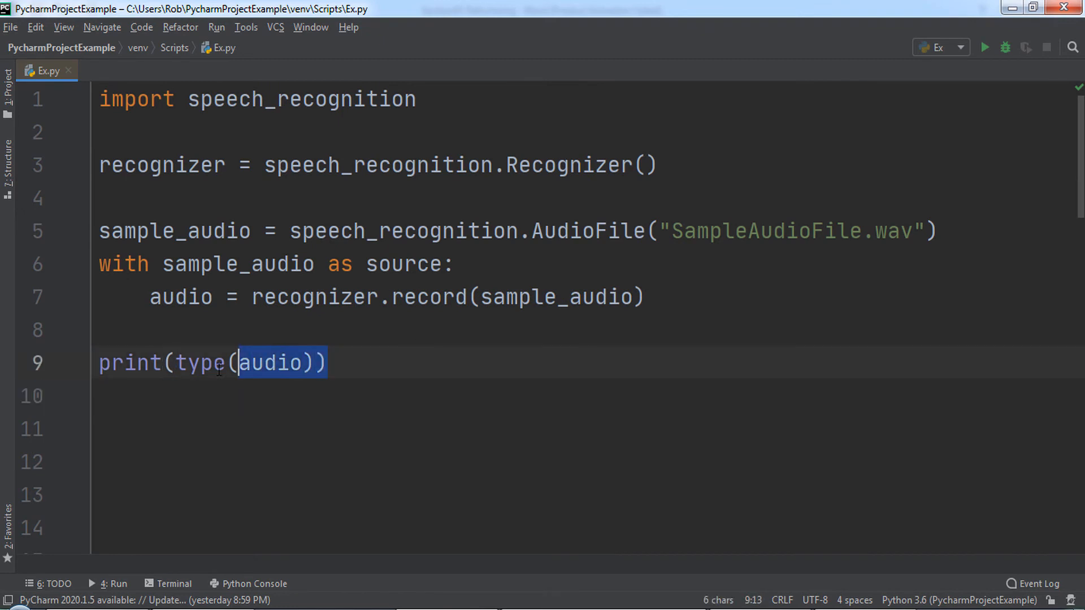
triple_click(213, 364)
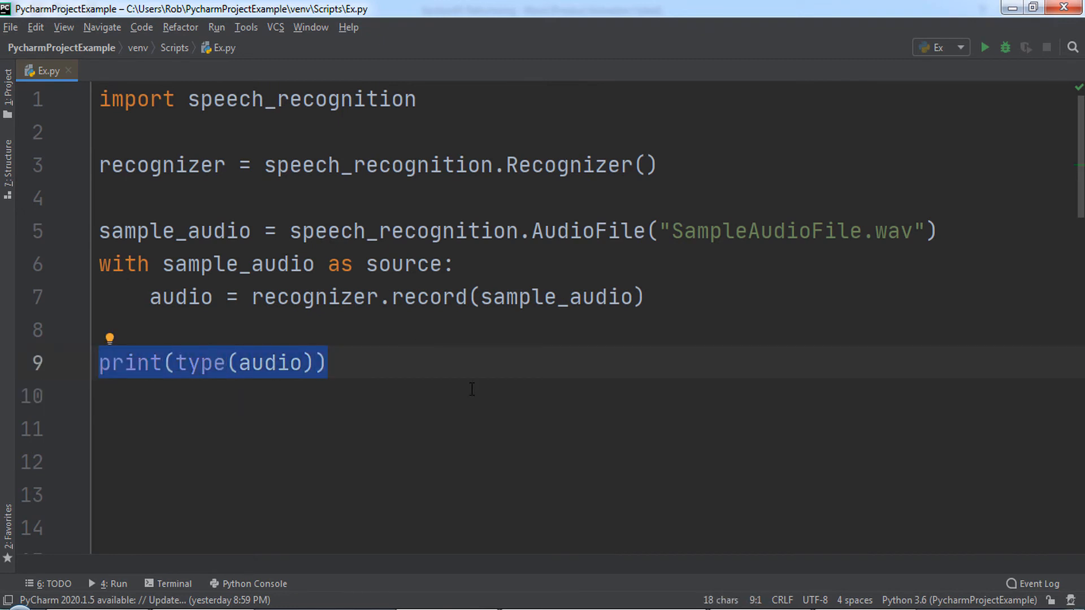
key("Delete")
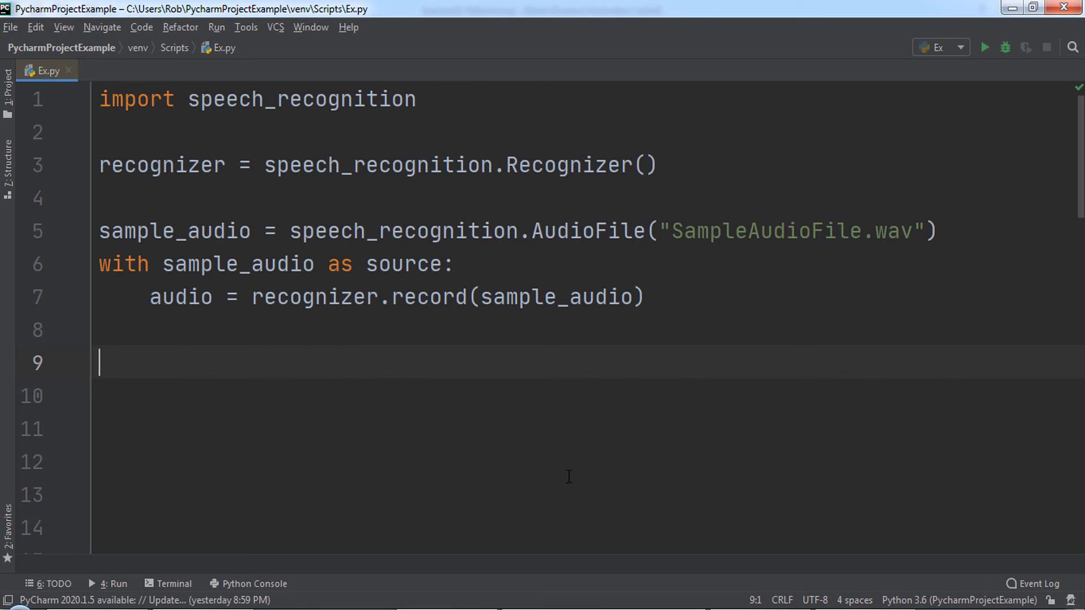
type("print")
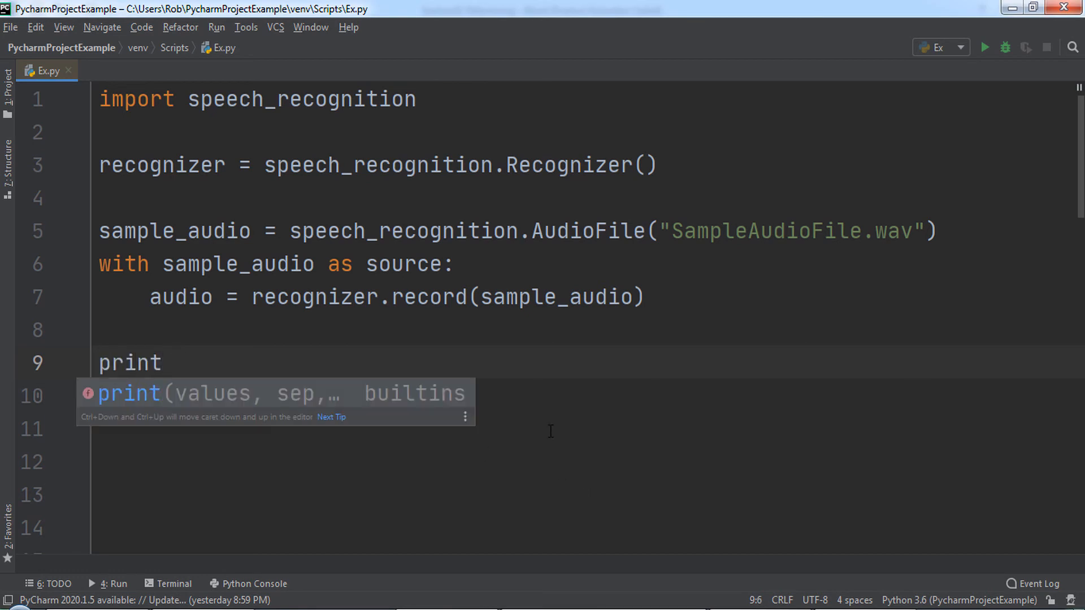
type("(recognizer.recognize_google(audio")
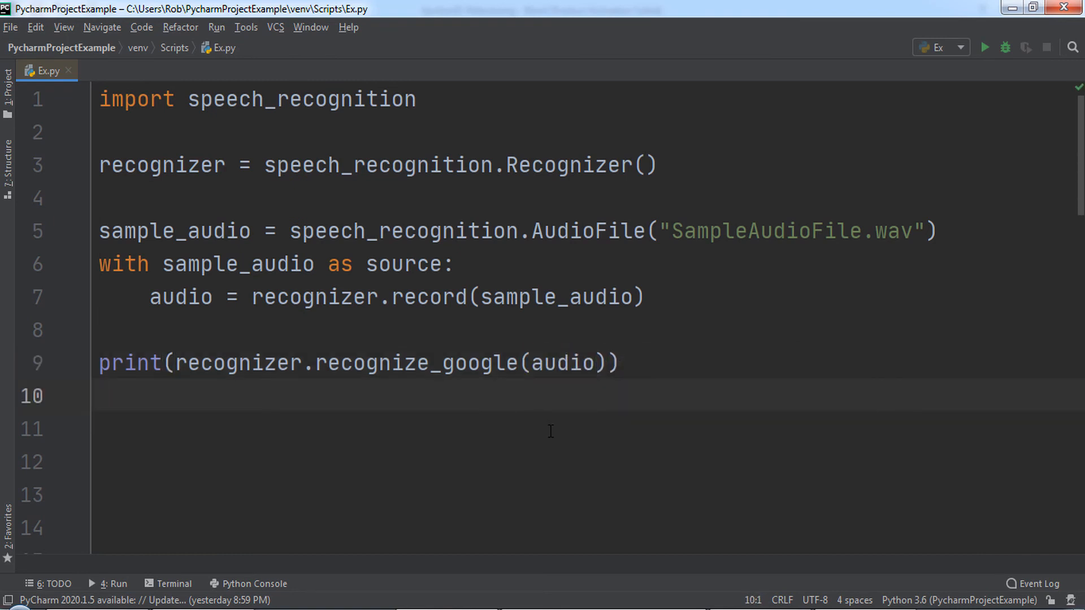
- Run Ex.py so the transcribed sentence prints in the Run console
left_click(986, 48)
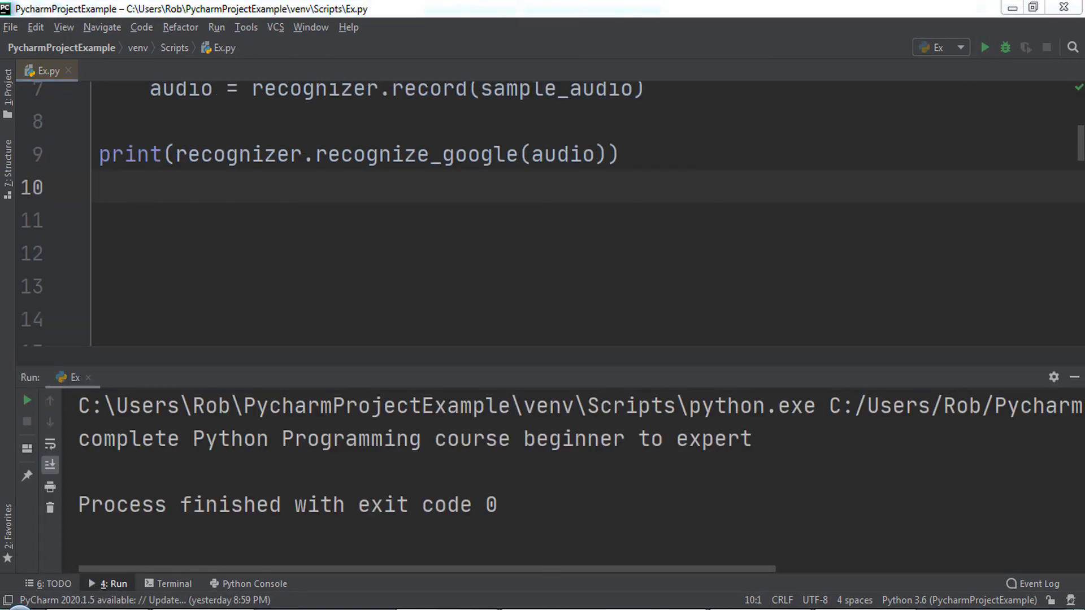
left_click(104, 187)
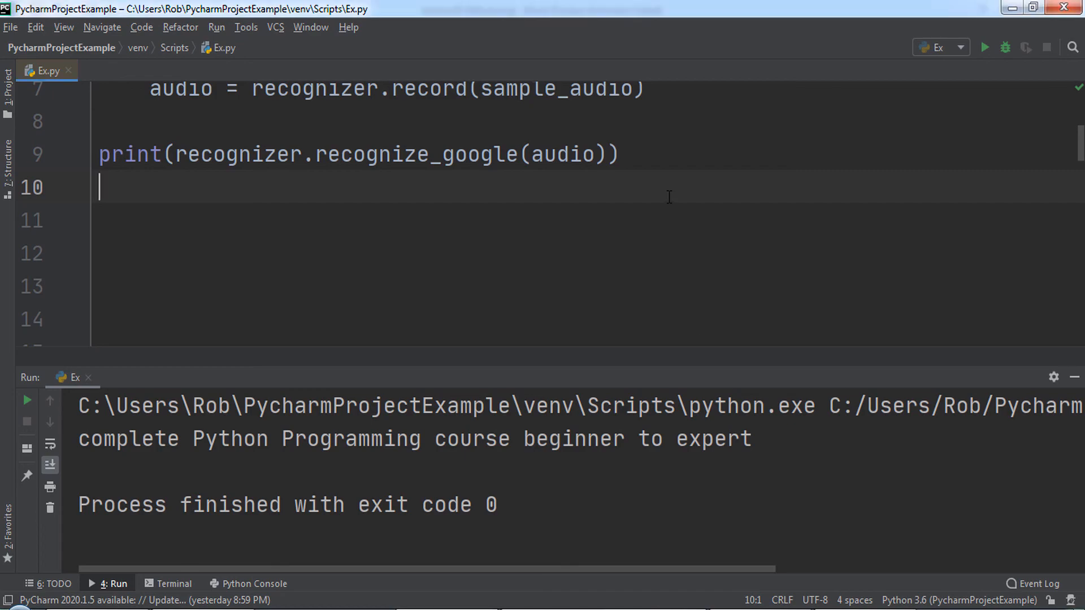